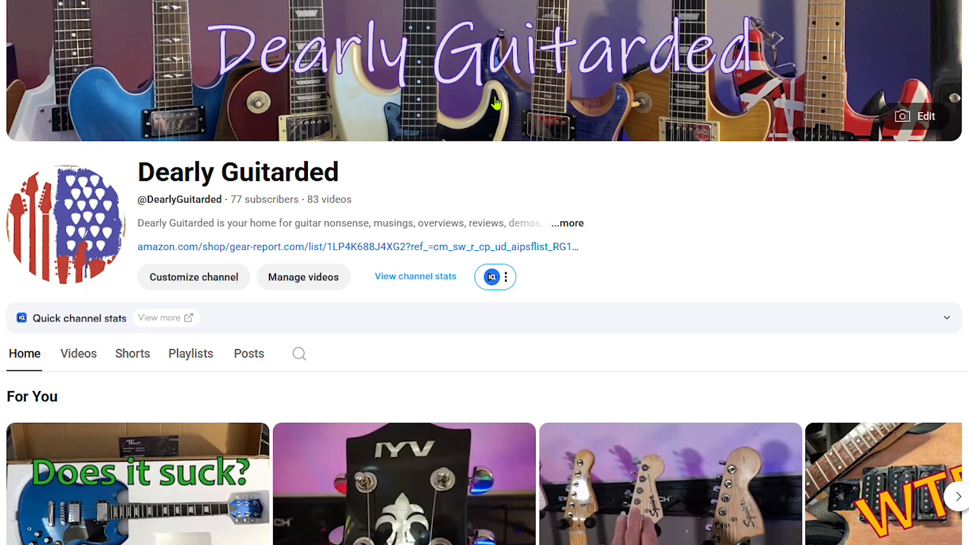
scroll("down", 3)
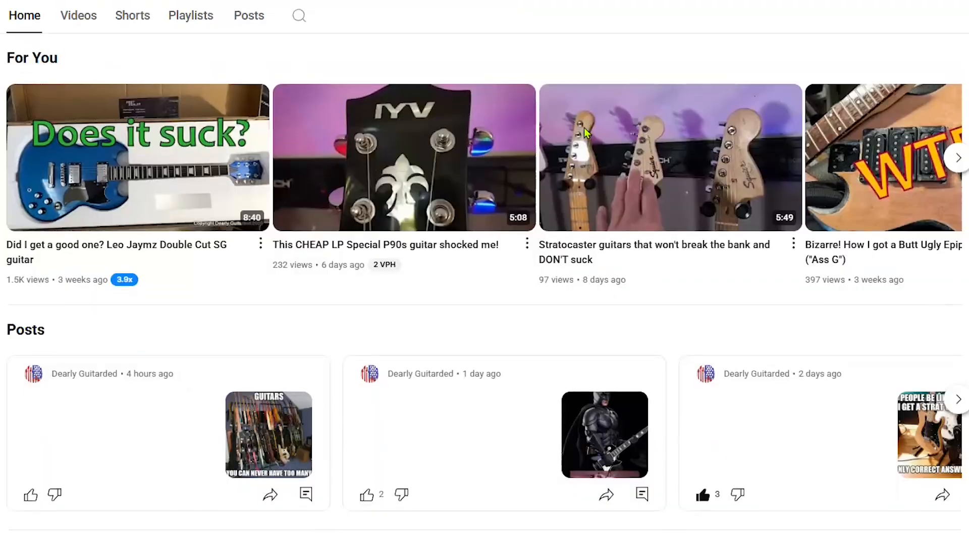
scroll("down", 3)
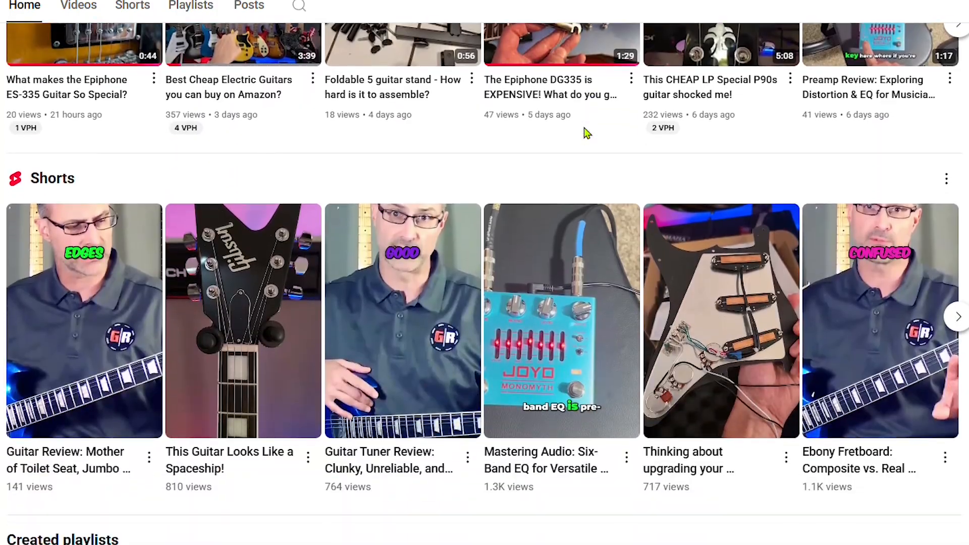